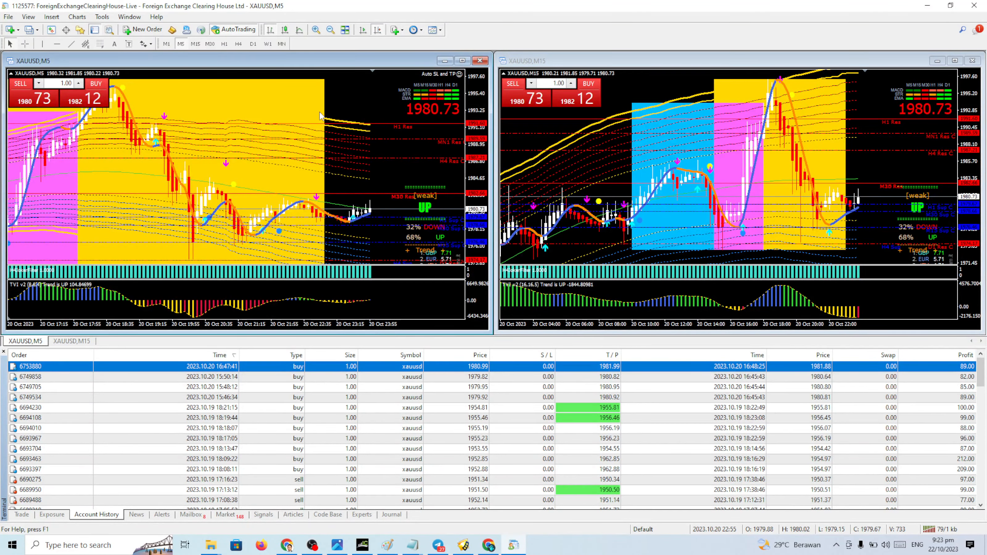
mouse_move(335, 101)
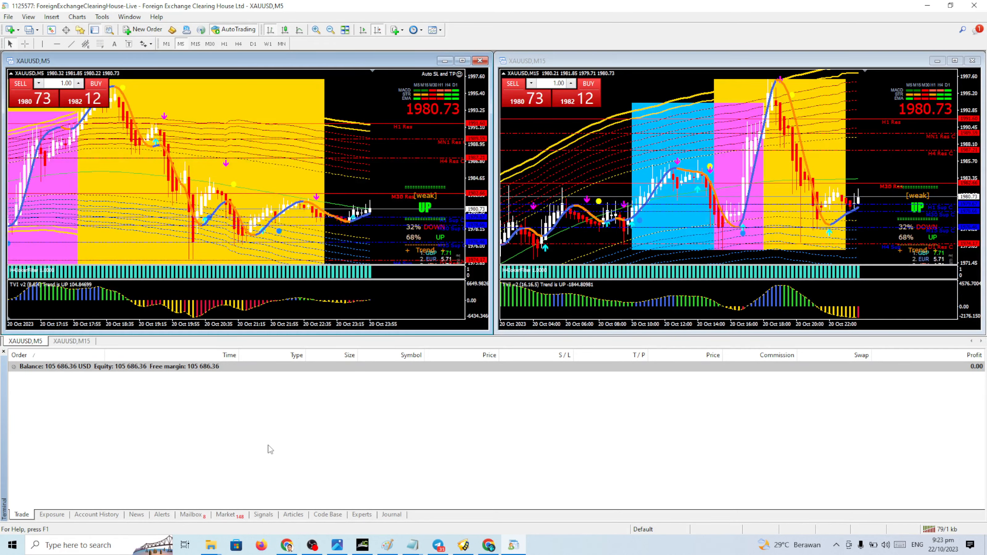
mouse_move(157, 439)
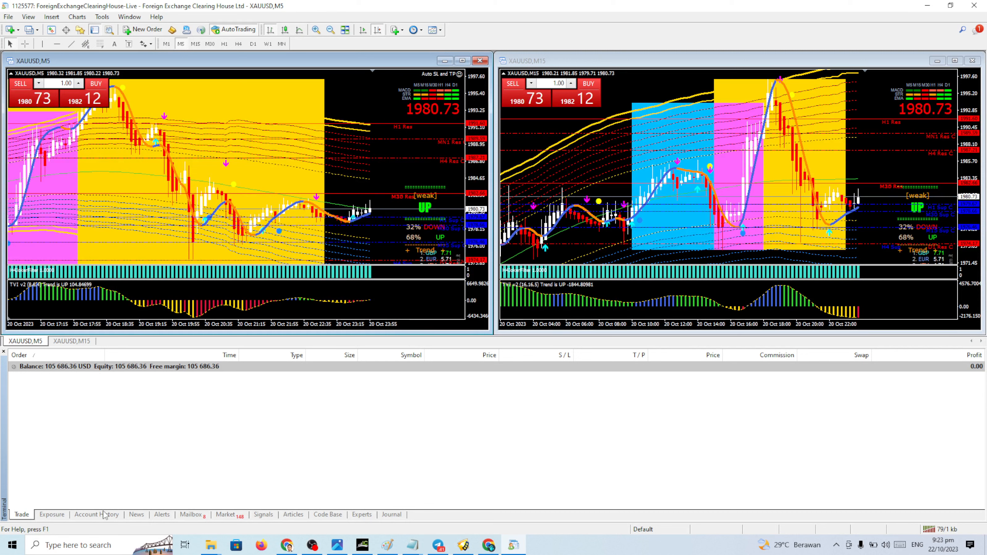
- Show the closed gold trades in Account History down to the 5 686.36 profit total
left_click(96, 515)
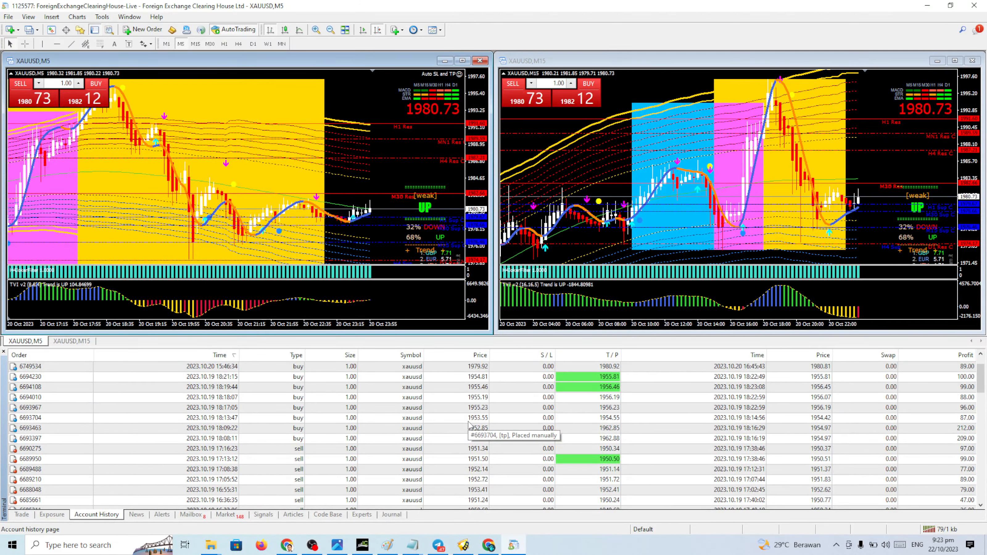
scroll("down", 3)
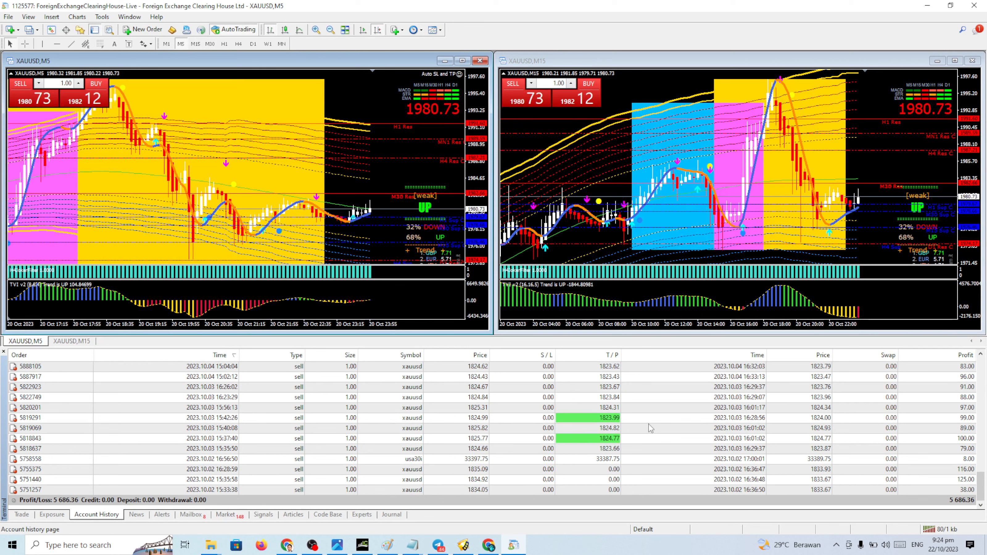
mouse_move(650, 428)
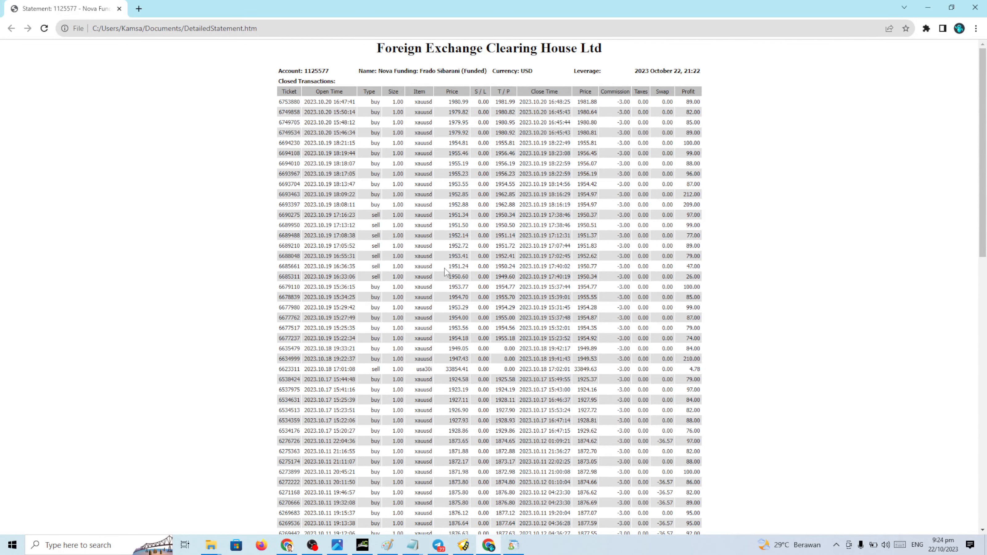
mouse_move(519, 210)
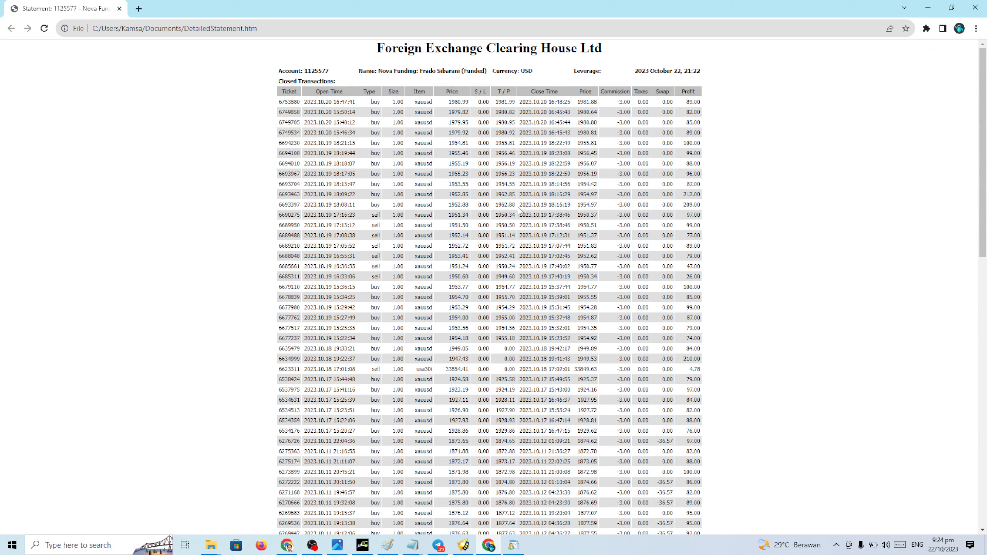
- Scroll the DetailedStatement.htm page to the Closed Transactions table of XAUUSD trades
scroll("down", 3)
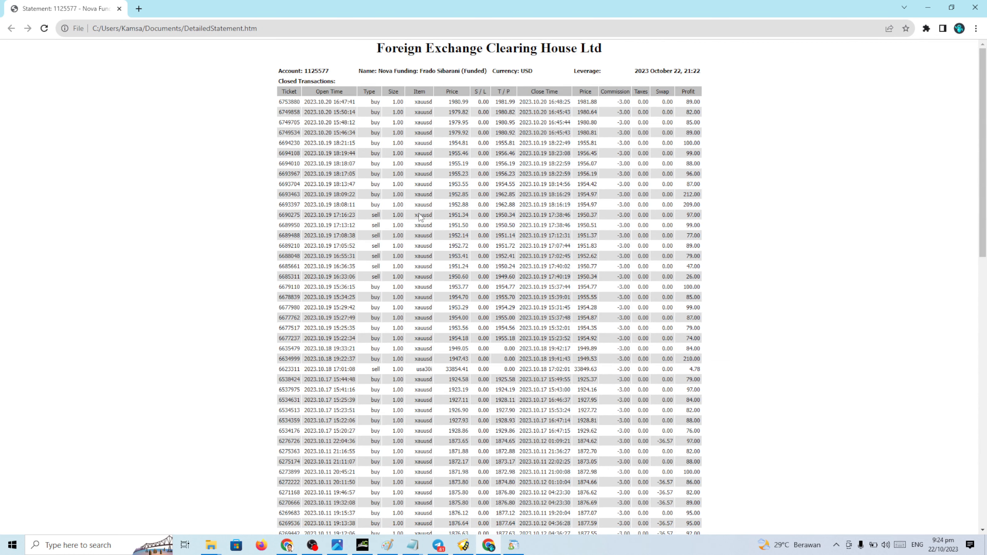
- Scroll to the Summary: balance graph, 68 profitable trades, 105 686.36 balance
scroll("down", 3)
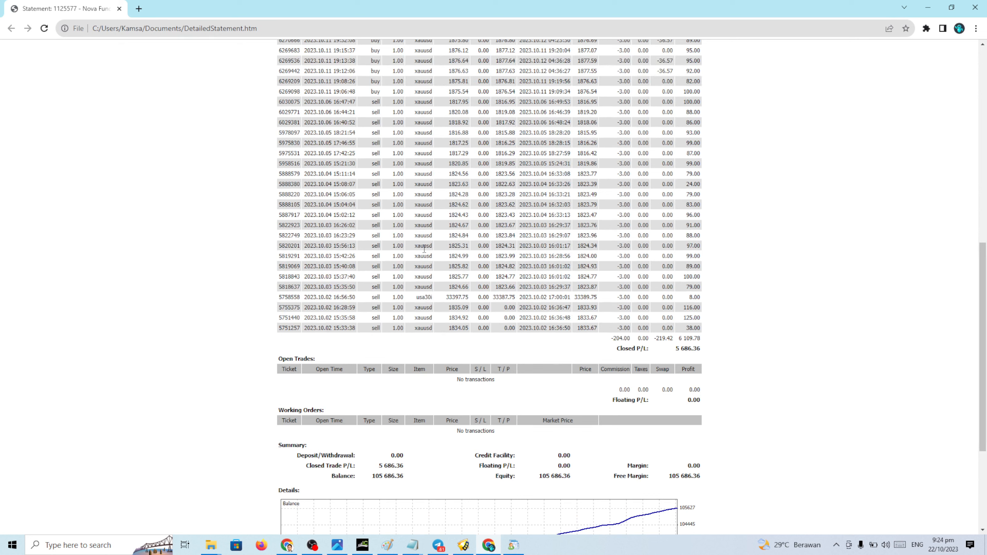
mouse_move(410, 267)
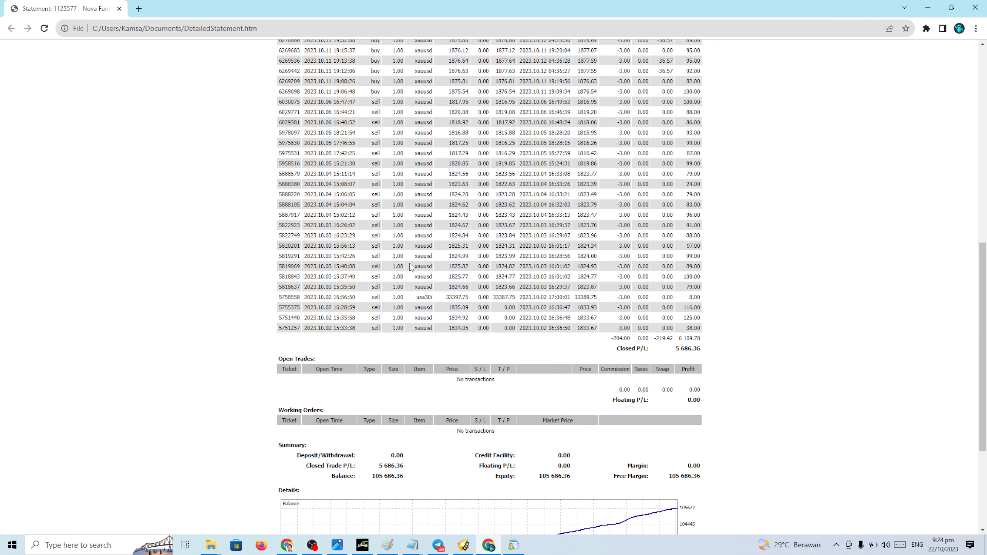
scroll("down", 3)
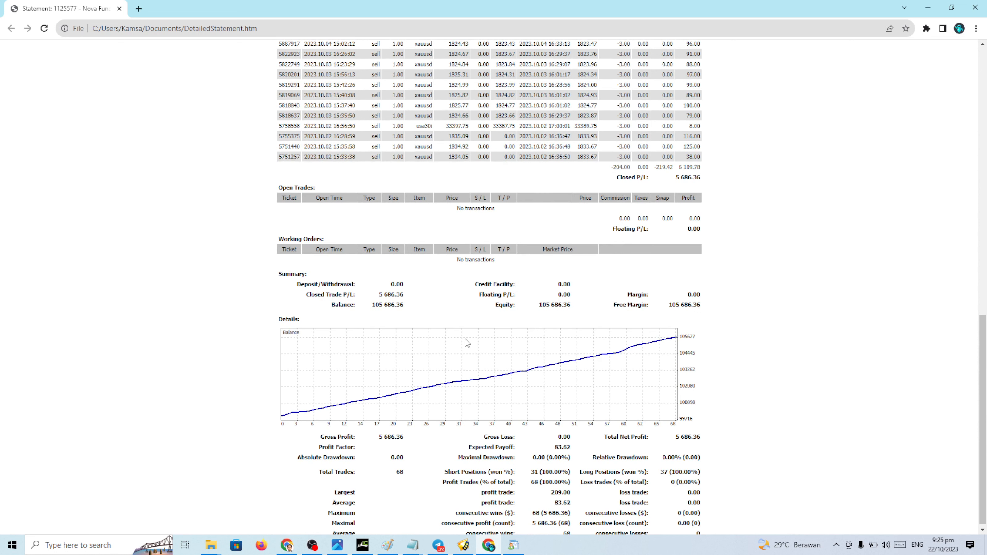
scroll("down", 3)
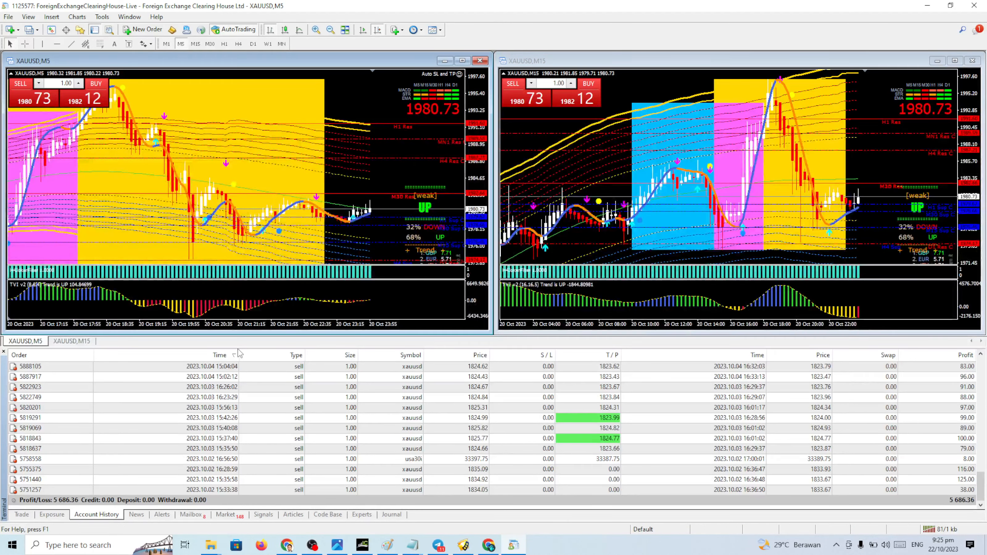
mouse_move(351, 158)
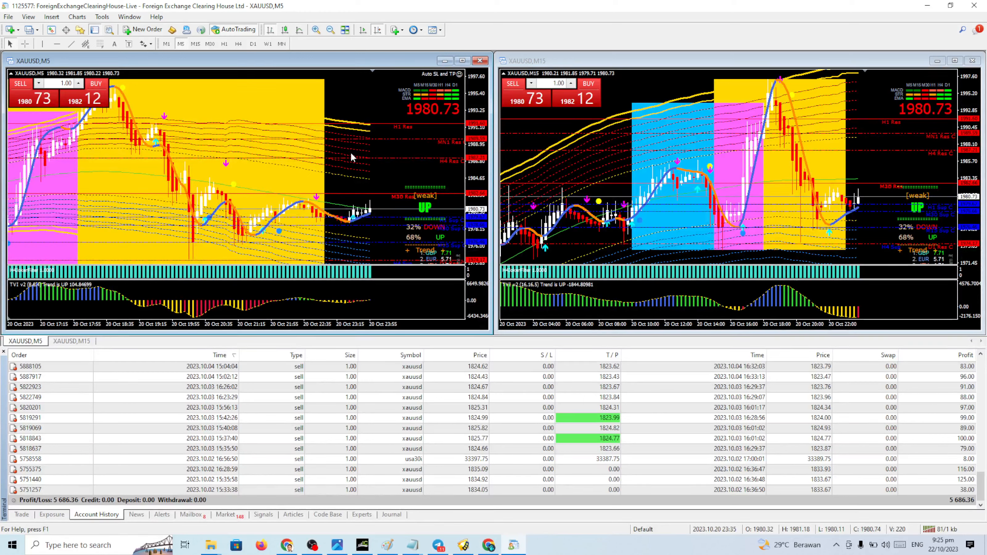
mouse_move(418, 242)
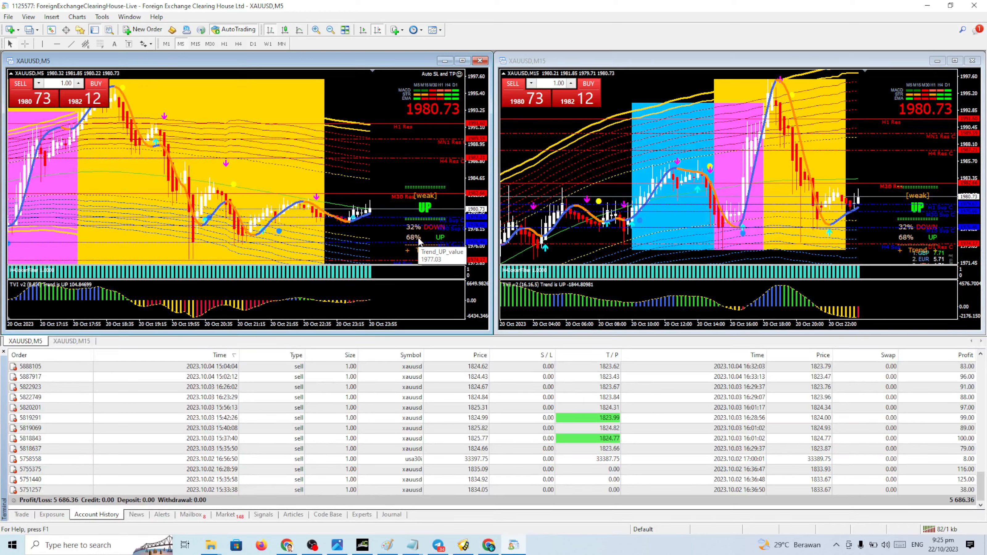